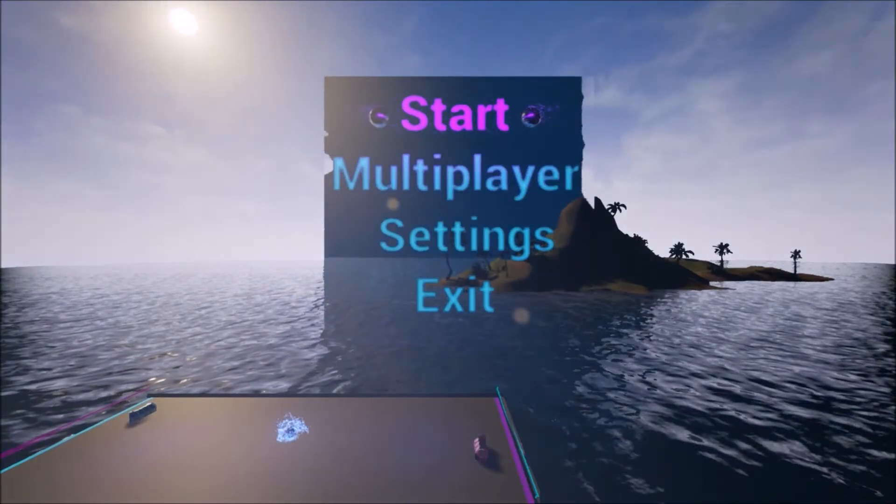
- Start a single-player air-hockey match from the main menu and play to 5–13
{"action": "left_click", "coordinate": [453, 113]}
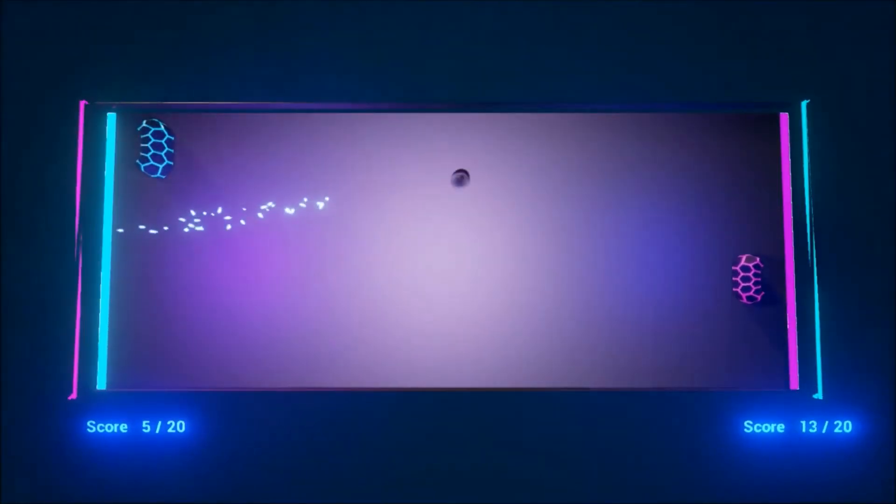
- Pause the match and open the Gameplay settings showing keyboard, gamepad and mouse options
{"action": "key", "text": "Escape"}
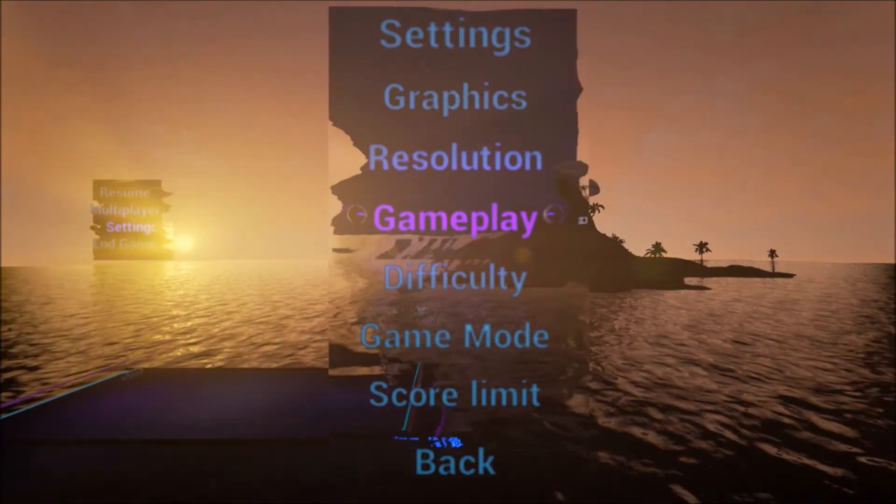
{"action": "left_click", "coordinate": [454, 219]}
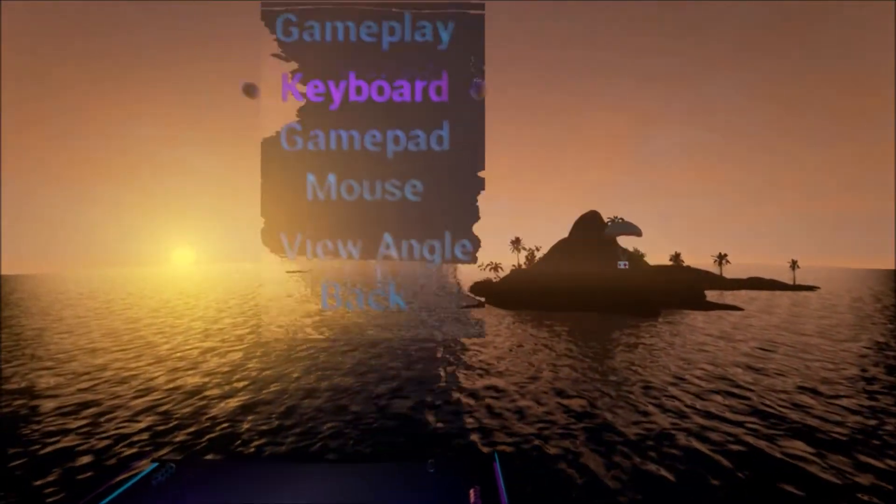